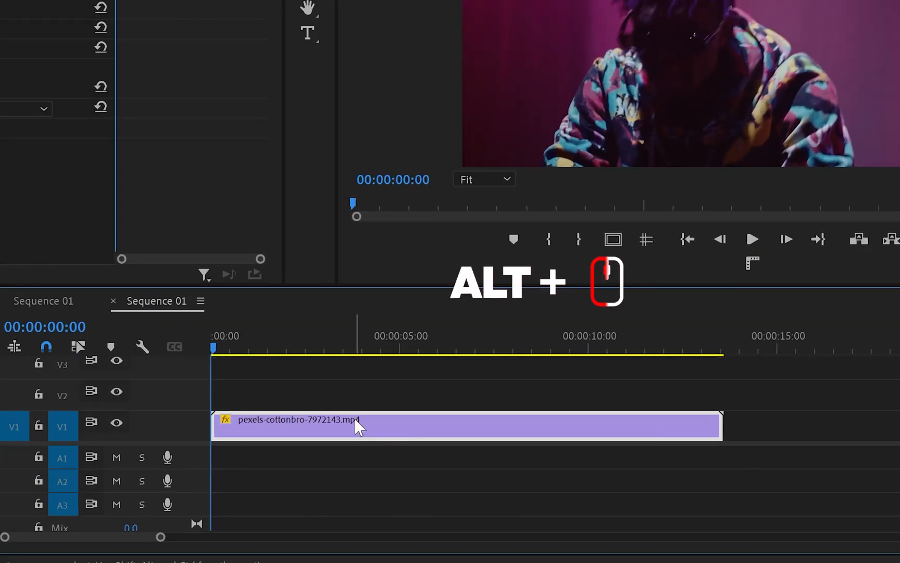
Step: Alt-drag the pexels-cottonbro clip from V1 to duplicate it onto V2 above the original
{"action": "left_click_drag", "start_coordinate": [359, 427], "coordinate": [358, 419]}
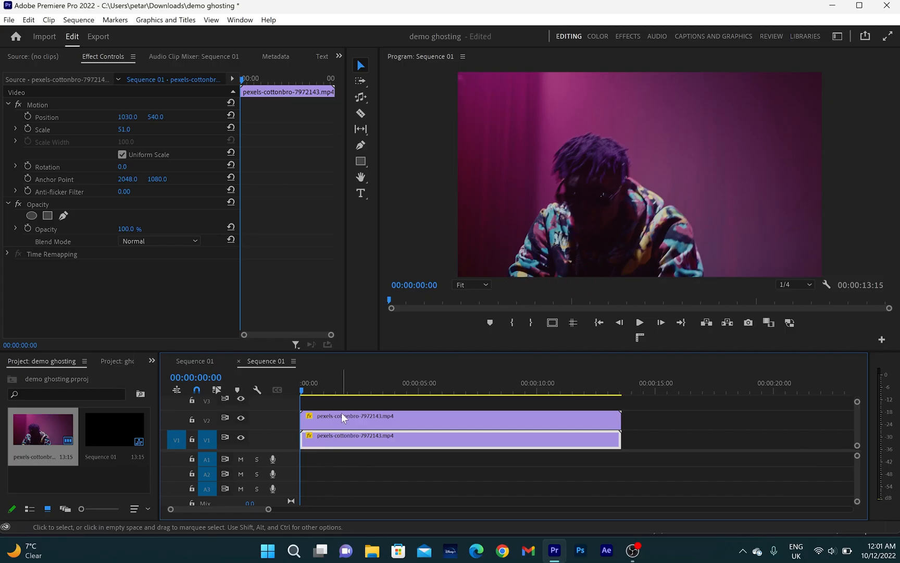
{"action": "mouse_move", "coordinate": [342, 418]}
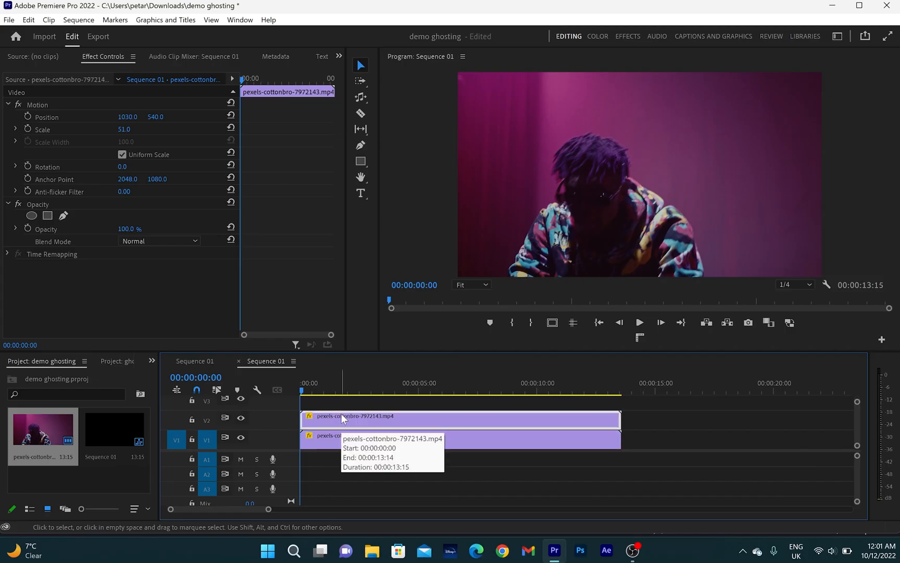
Step: Set the V2 duplicate's speed to 92% via Speed/Duration so it runs longer
{"action": "right_click", "coordinate": [342, 419]}
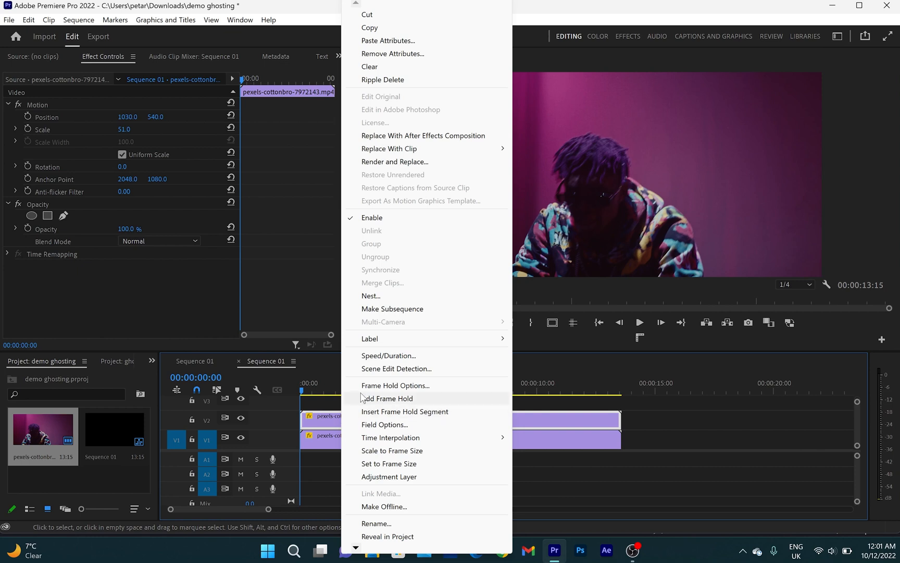
{"action": "left_click", "coordinate": [388, 356]}
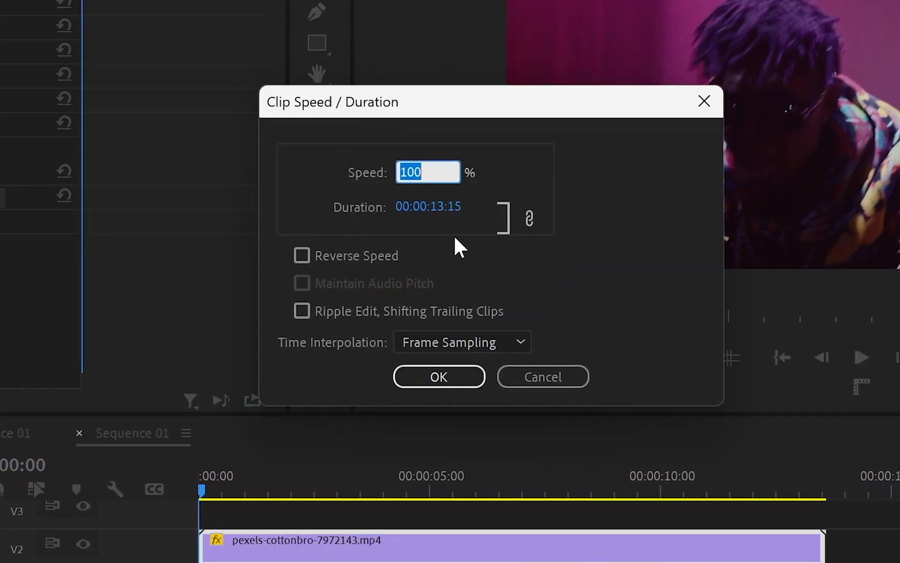
{"action": "type", "text": "9"}
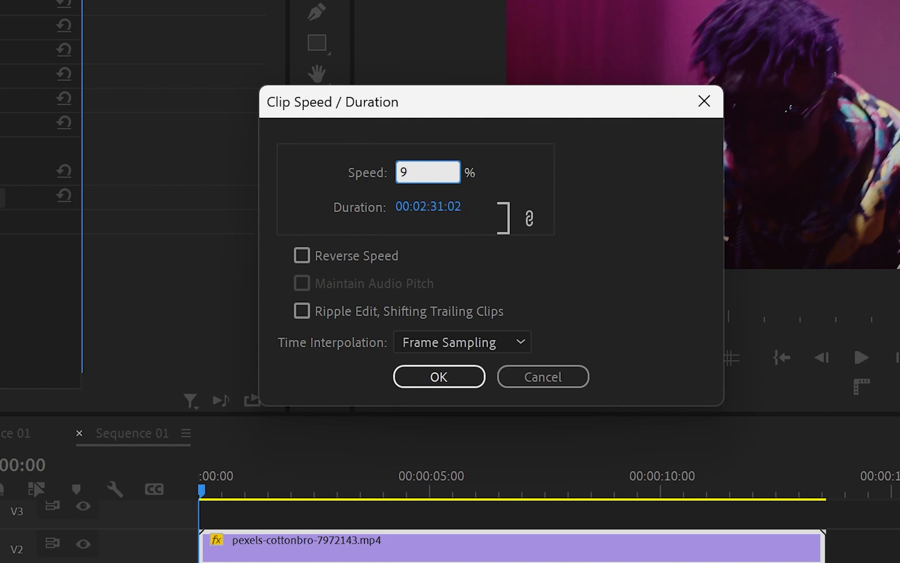
{"action": "type", "text": "2"}
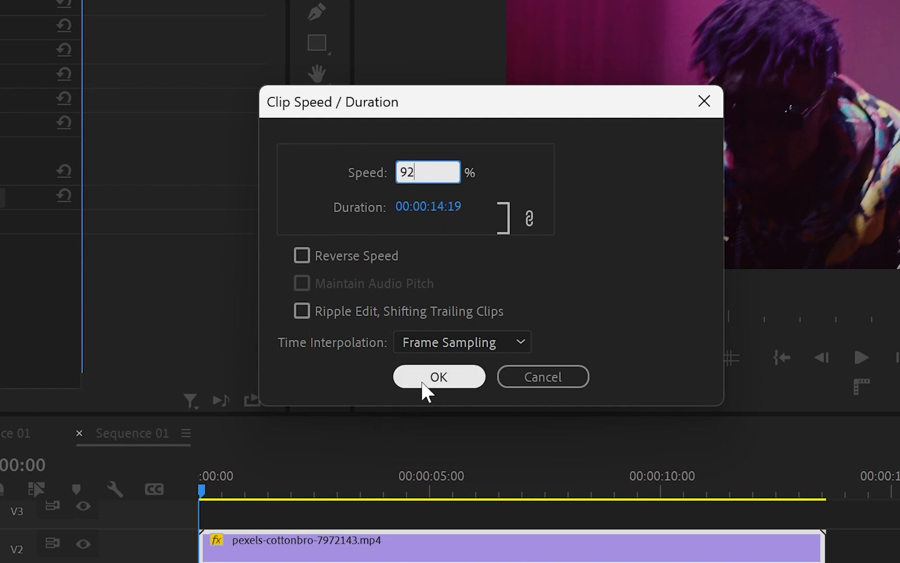
{"action": "left_click", "coordinate": [438, 376]}
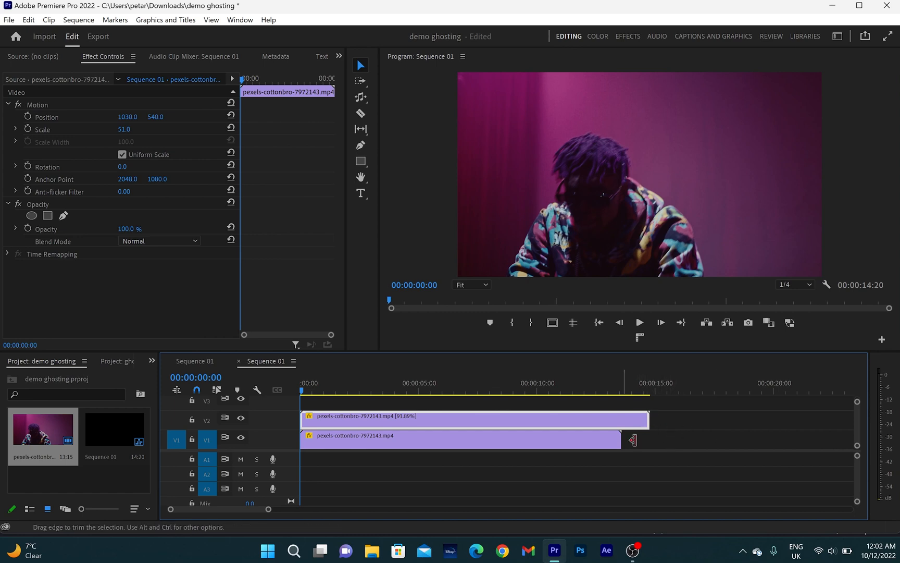
{"action": "mouse_move", "coordinate": [474, 439]}
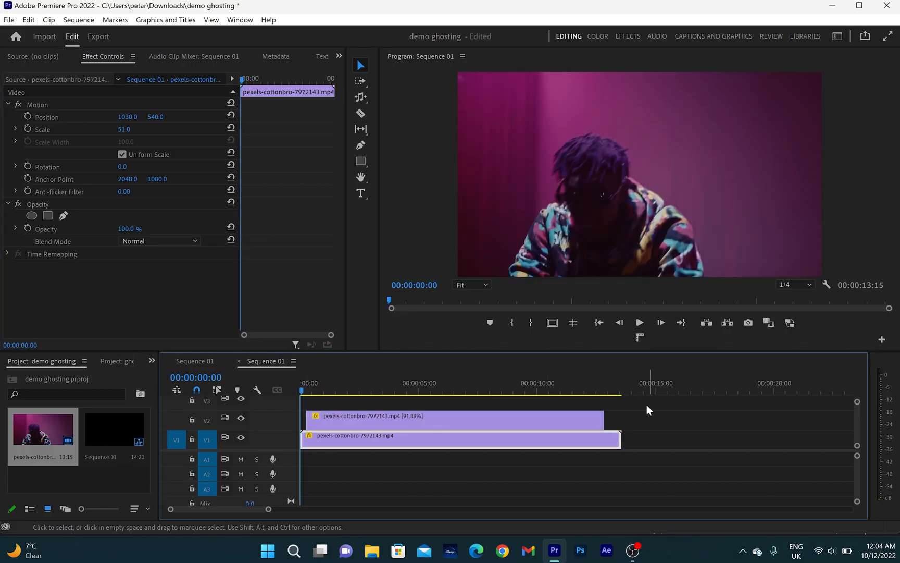
Step: Show the Effects panel and search 'cross dis' to find Cross Dissolve for the V2 clip start
{"action": "left_click", "coordinate": [391, 383]}
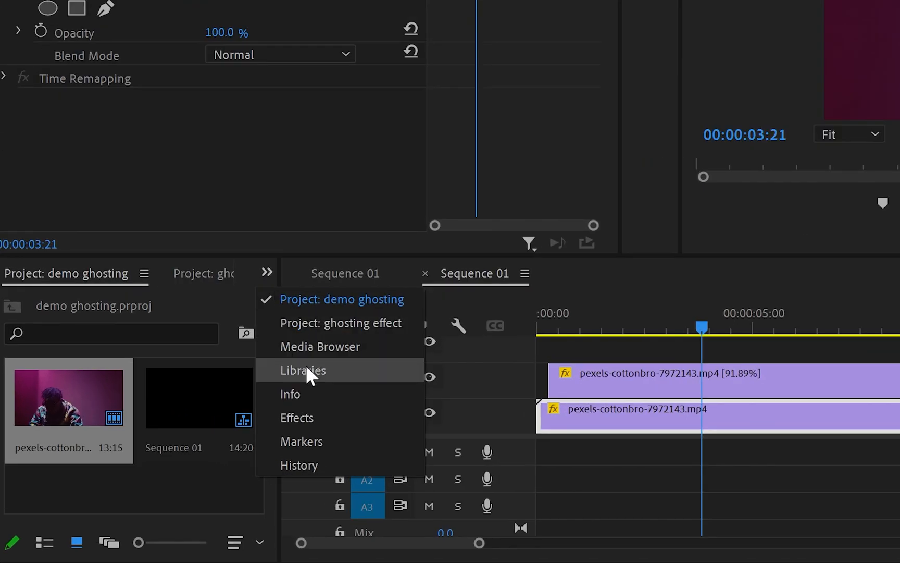
{"action": "left_click", "coordinate": [298, 417]}
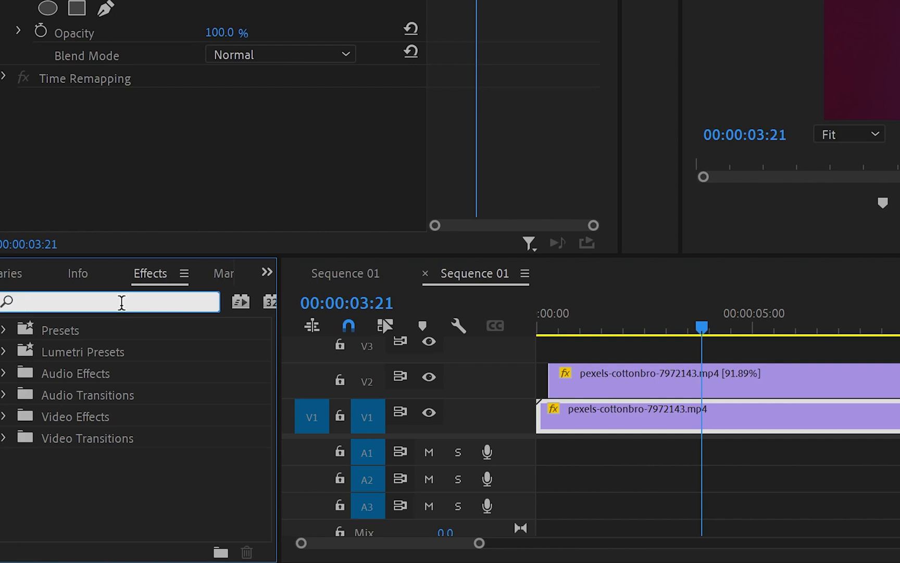
{"action": "type", "text": "cross dis"}
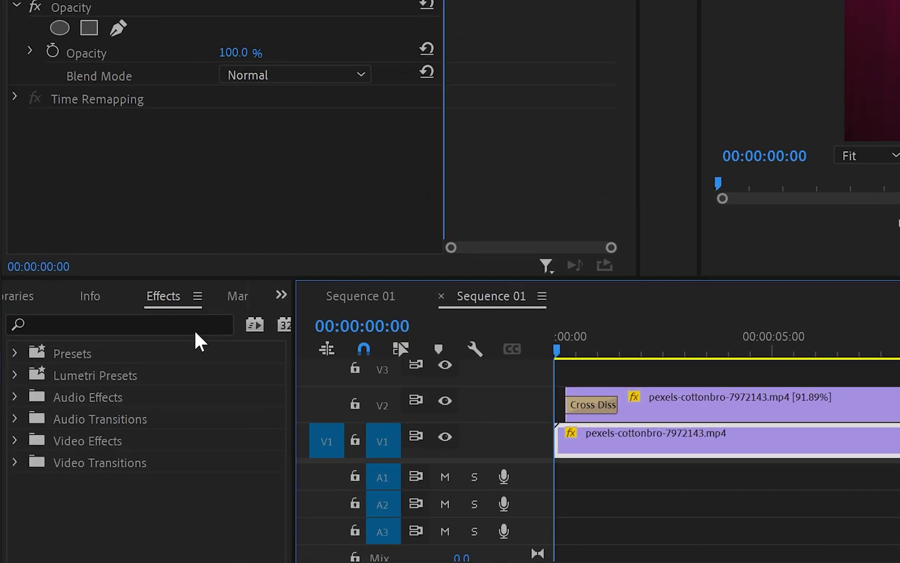
Step: Search 'chro' in Effects to find chromatic aberration after the end dissolve
{"action": "type", "text": "chro"}
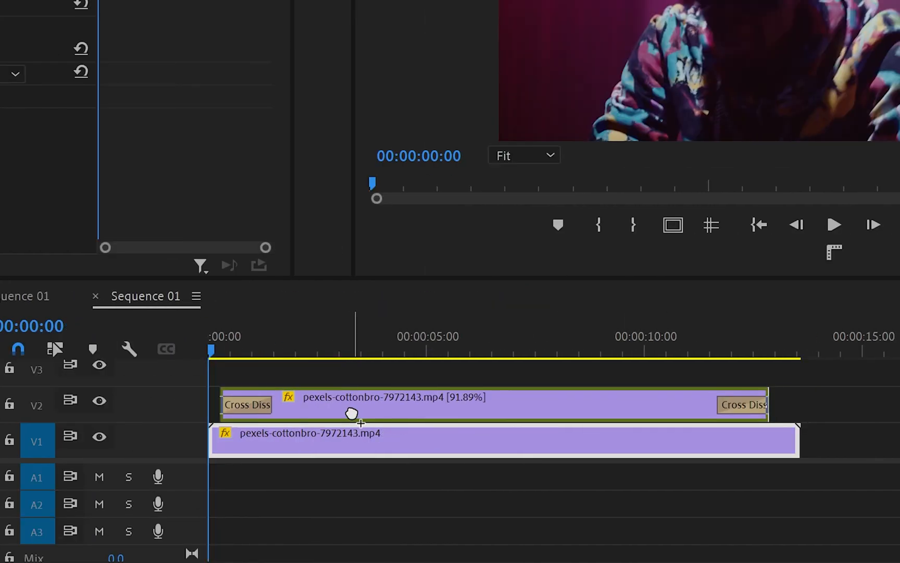
{"action": "mouse_move", "coordinate": [356, 419]}
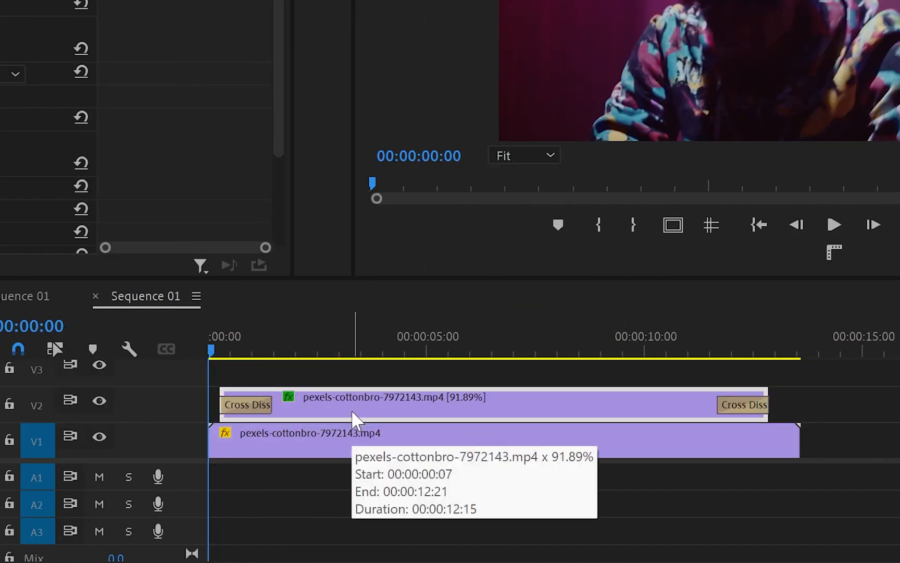